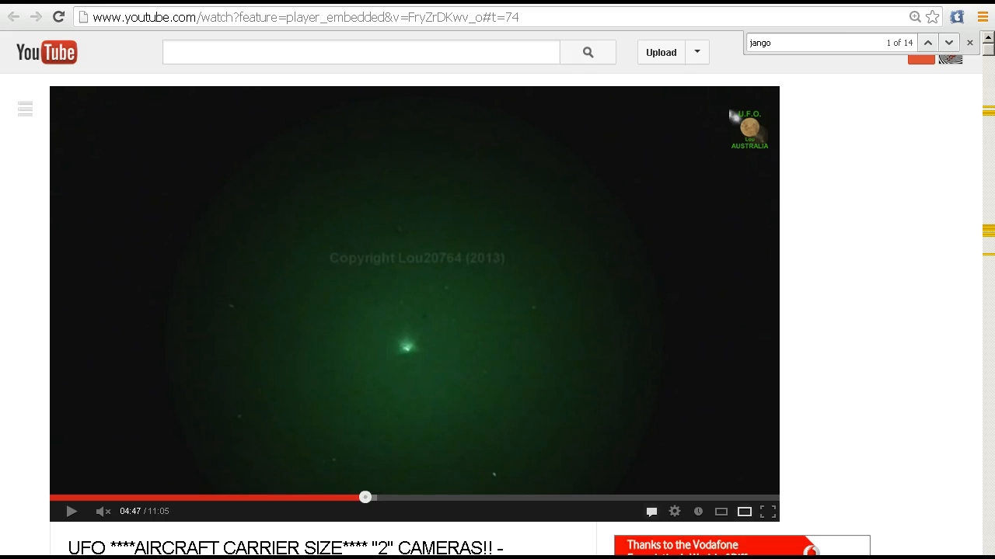
pyautogui.moveTo(929, 274)
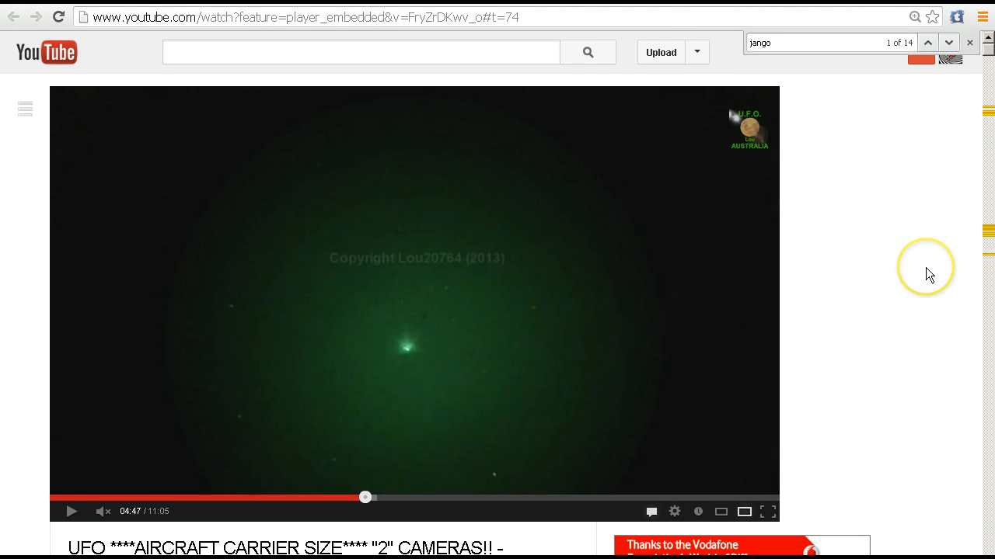
# Play the UFO clip from 4:47 to about 5:15, pausing on the glowing green object
pyautogui.scroll(-3)
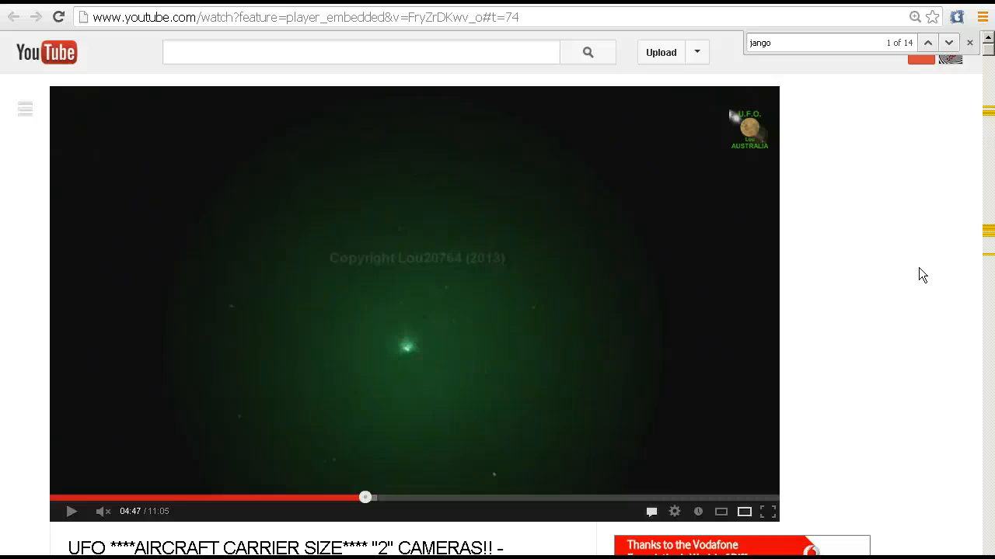
pyautogui.scroll(-3)
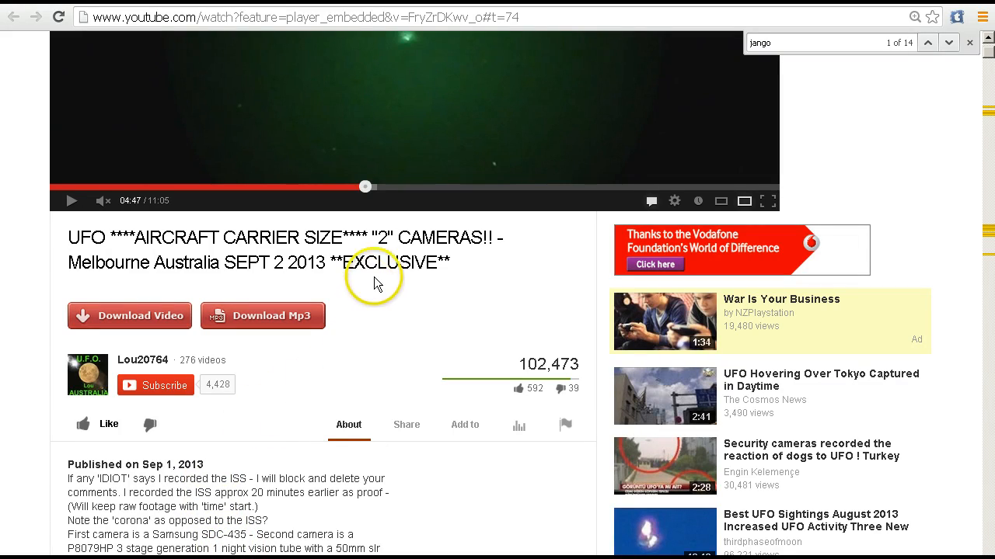
pyautogui.moveTo(174, 469)
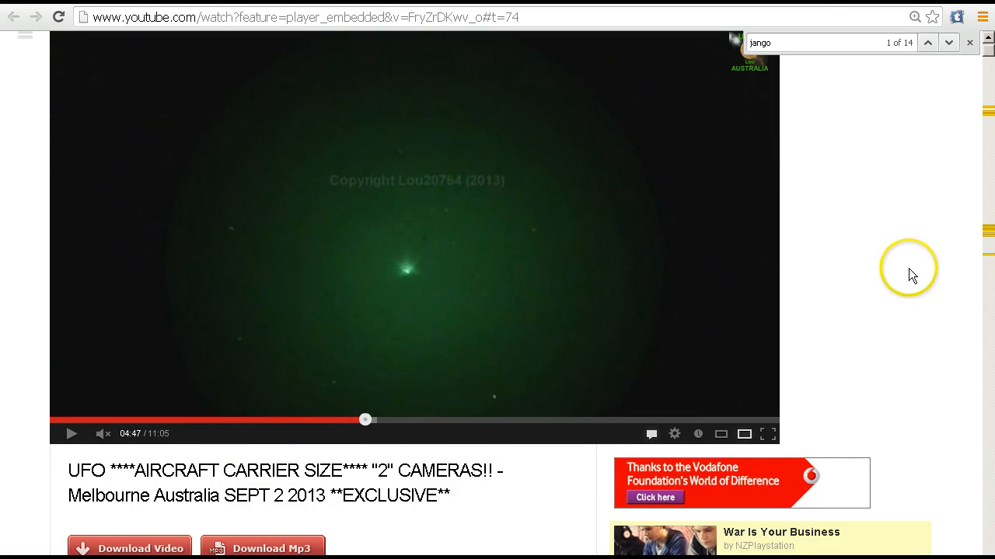
pyautogui.moveTo(892, 258)
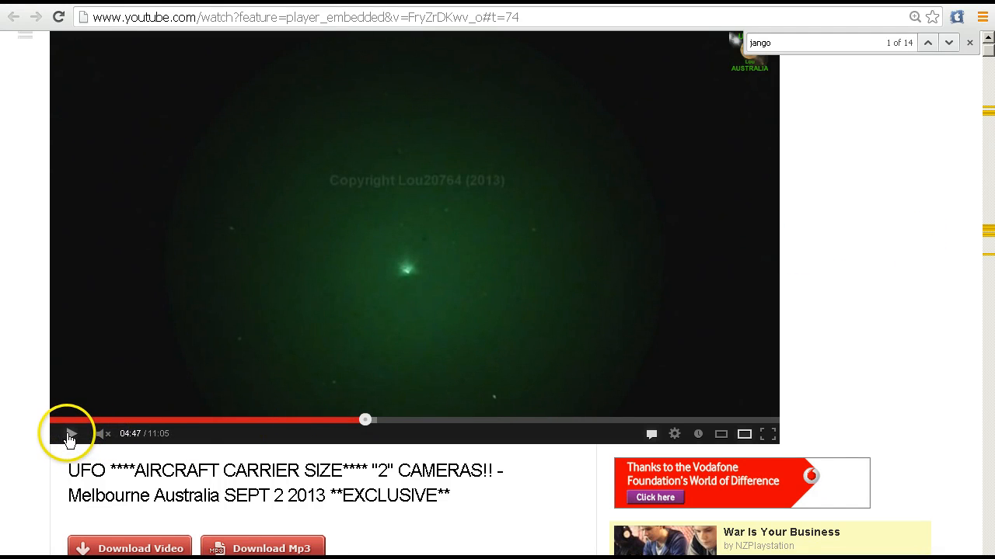
pyautogui.click(68, 434)
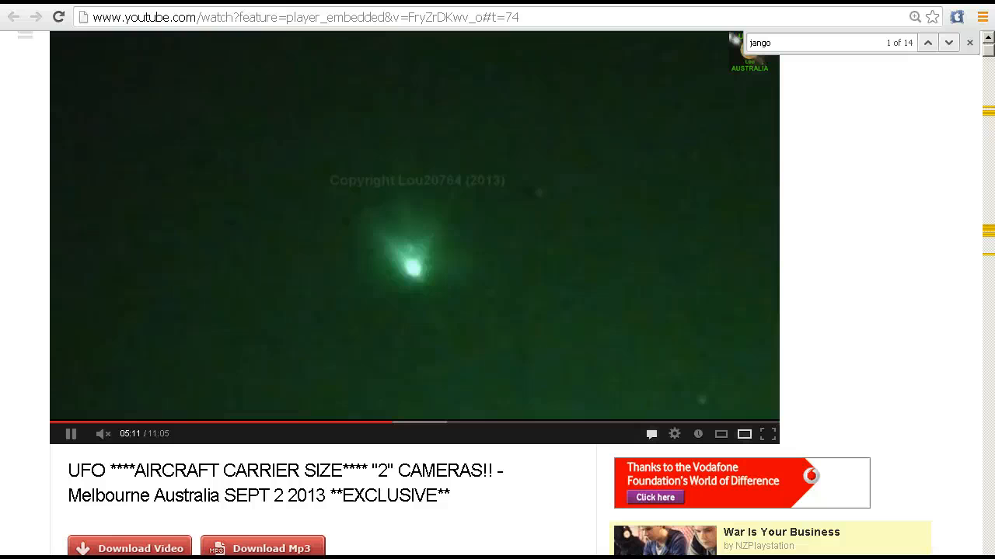
pyautogui.click(70, 433)
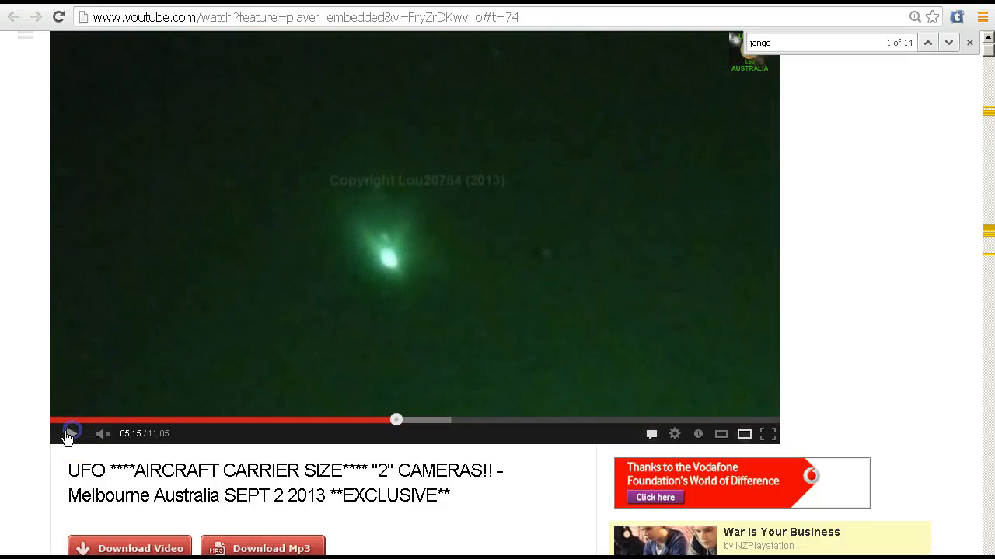
pyautogui.click(71, 433)
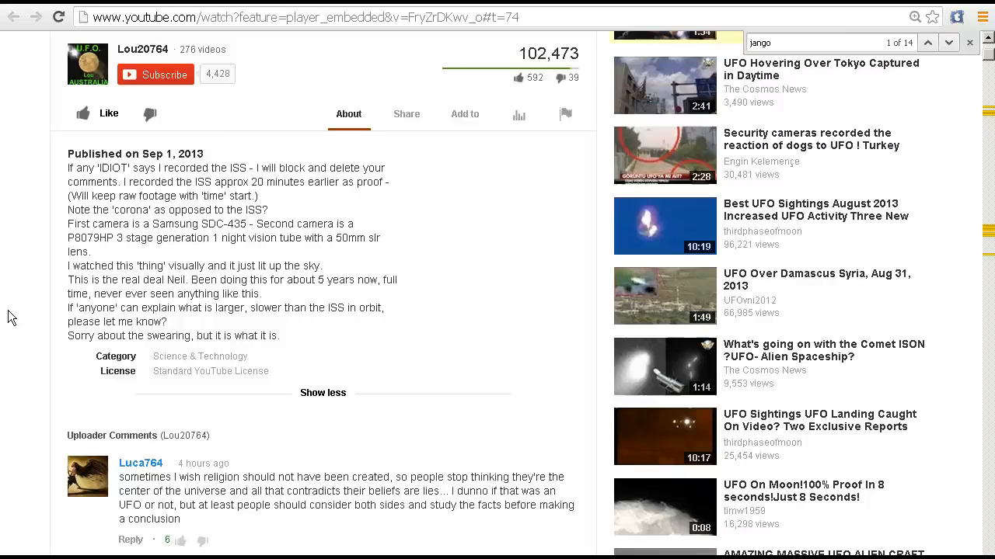
# Scroll through the Uploader Comments and All Comments to the replies on filming date and camera gear
pyautogui.scroll(-3)
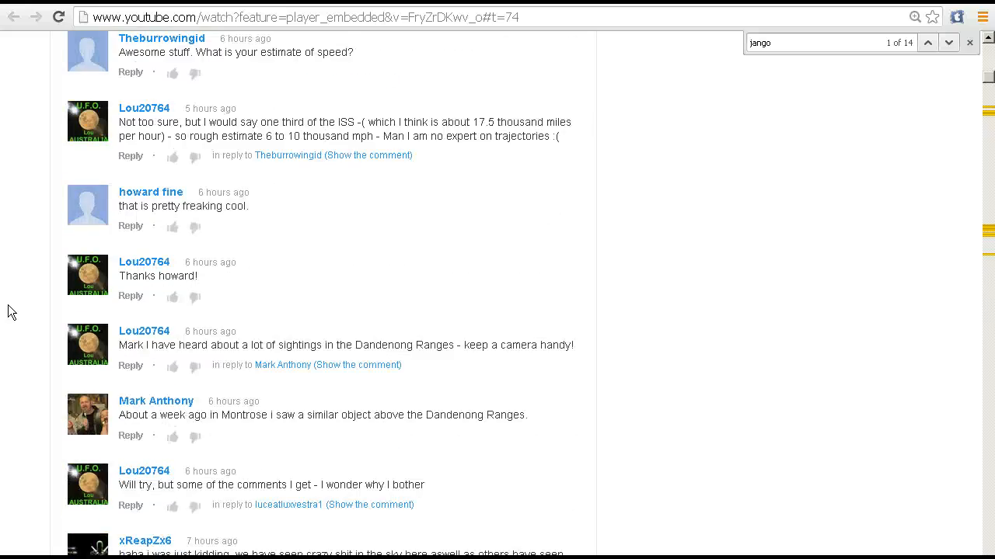
pyautogui.scroll(-3)
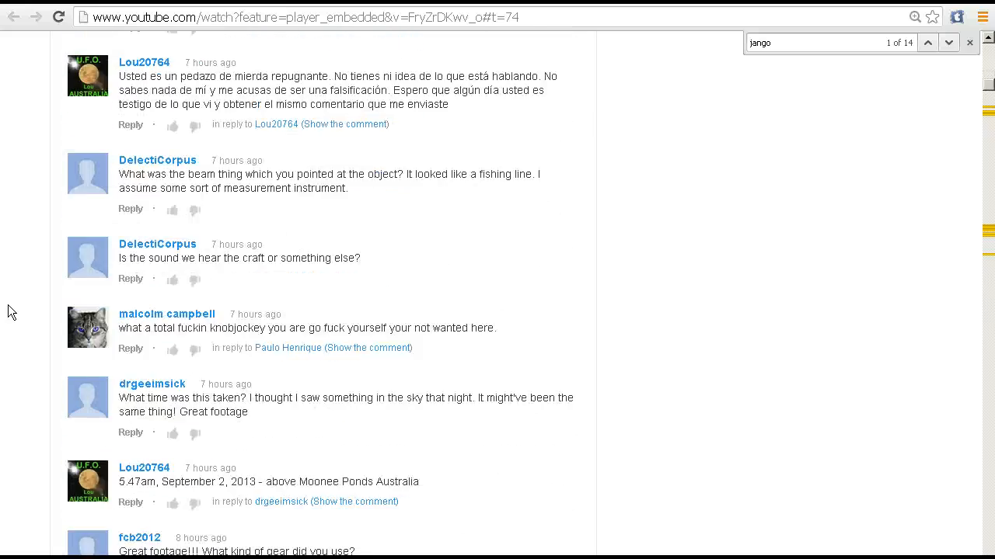
pyautogui.scroll(-3)
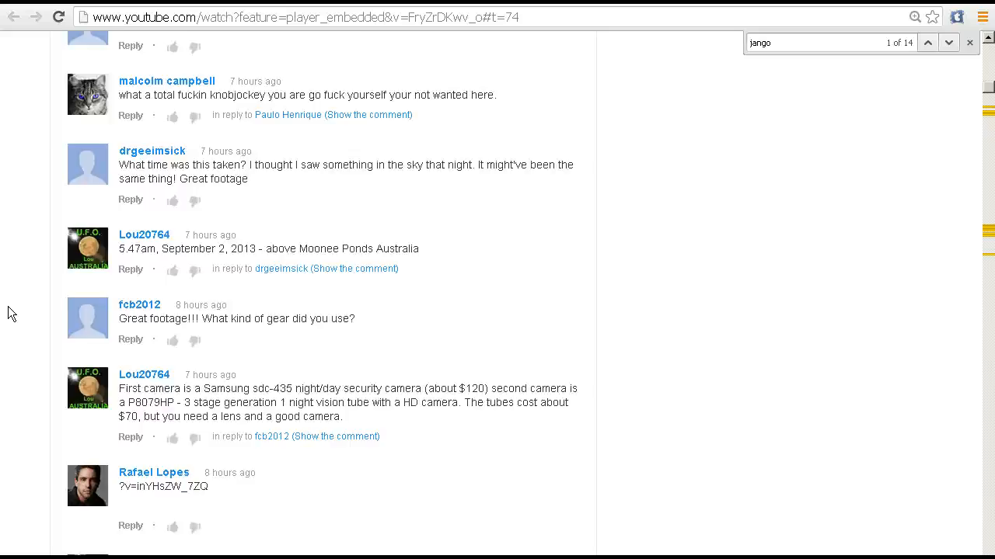
pyautogui.scroll(-3)
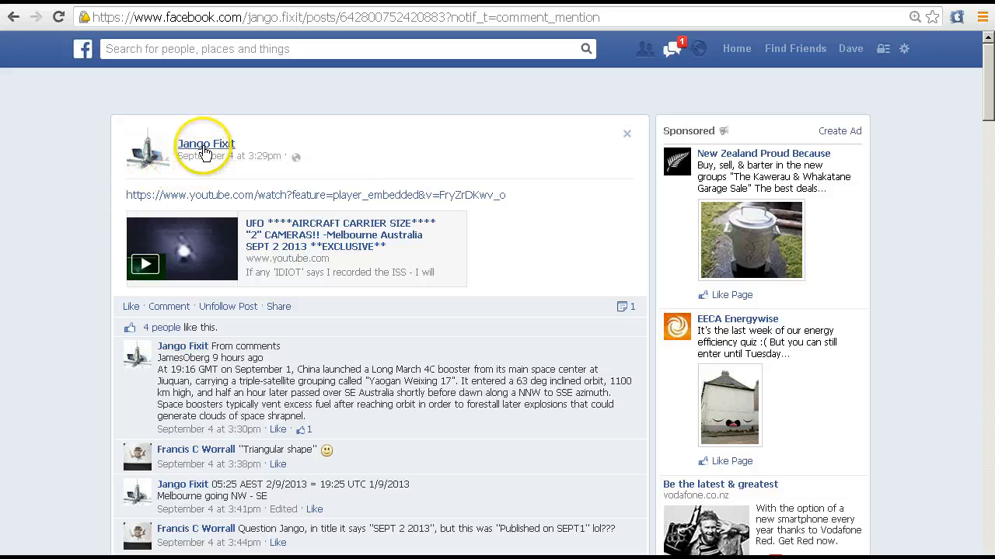
pyautogui.moveTo(205, 143)
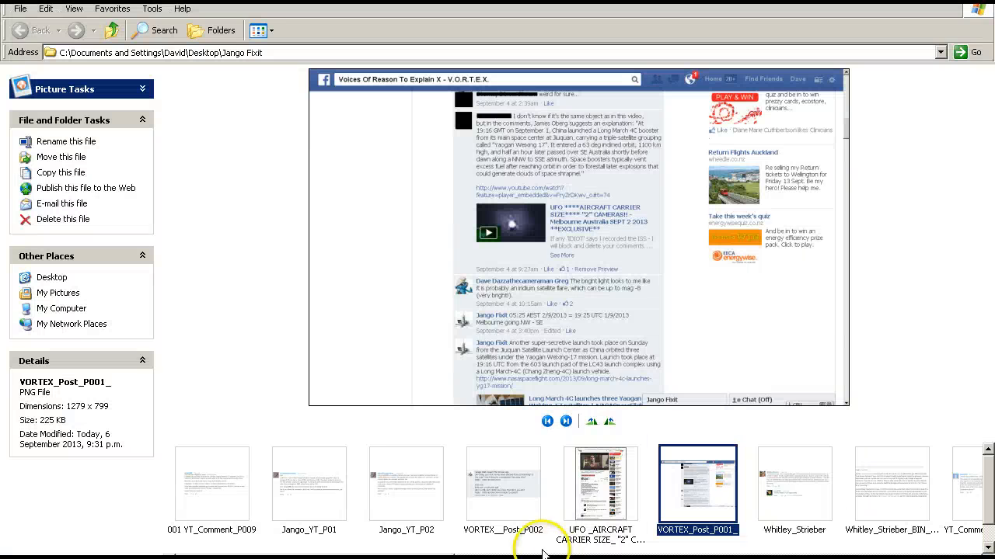
pyautogui.moveTo(699, 305)
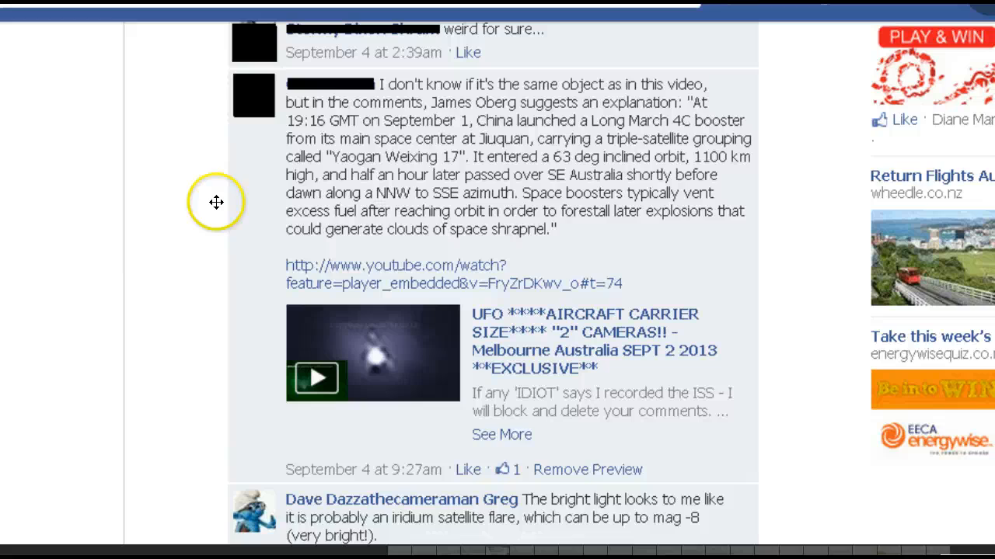
pyautogui.moveTo(251, 180)
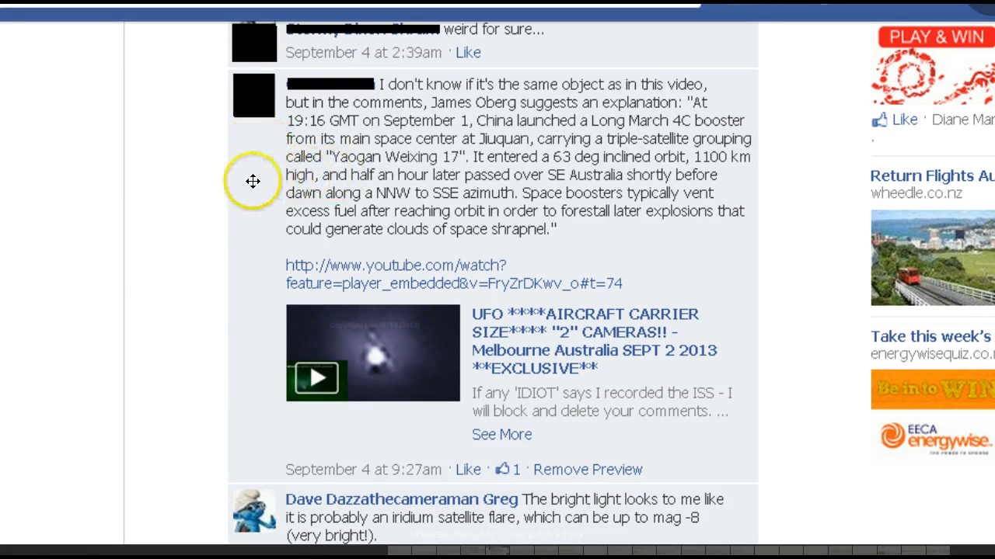
pyautogui.moveTo(242, 149)
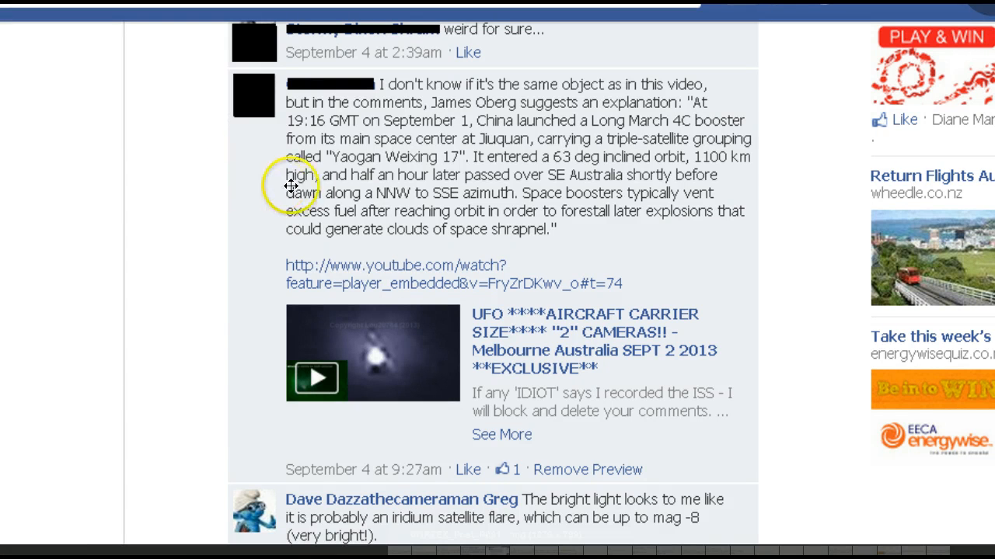
pyautogui.moveTo(136, 187)
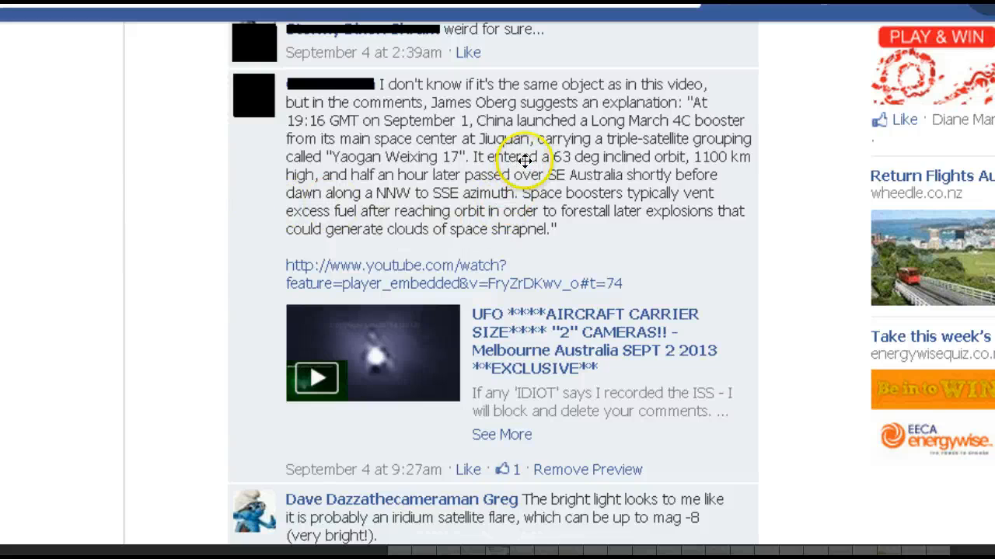
pyautogui.moveTo(148, 255)
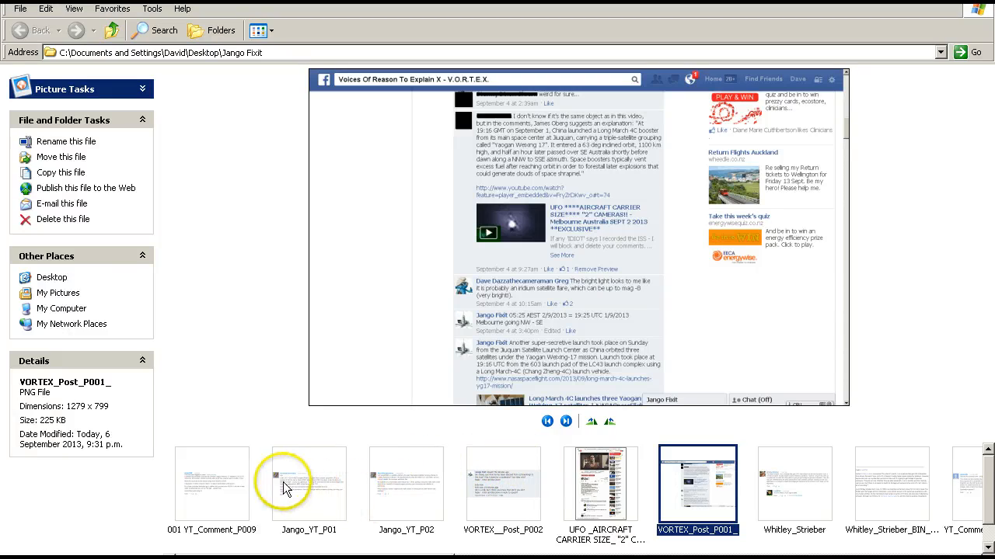
pyautogui.moveTo(227, 509)
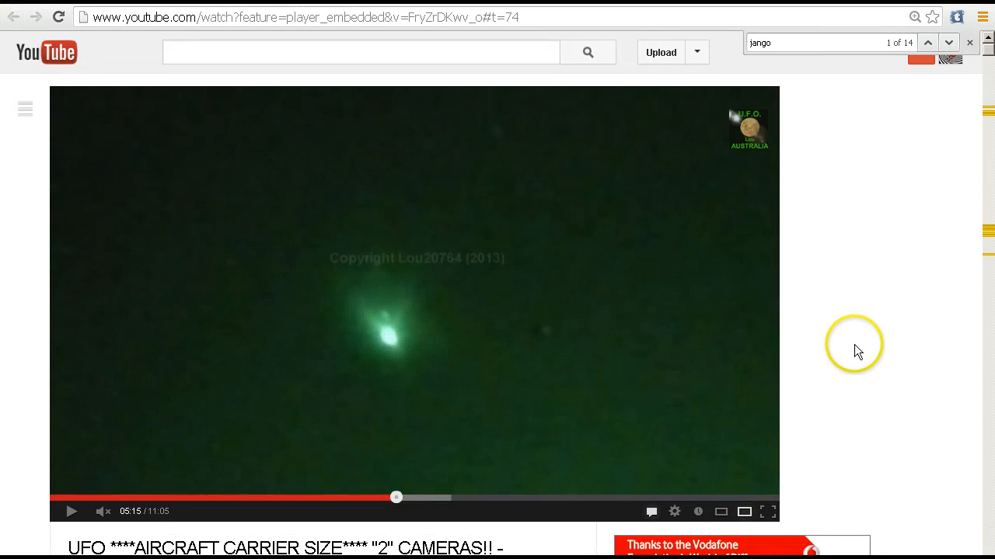
# Return to the YouTube tab paused at 5:15 and bring up the tab's context menu
pyautogui.scroll(-3)
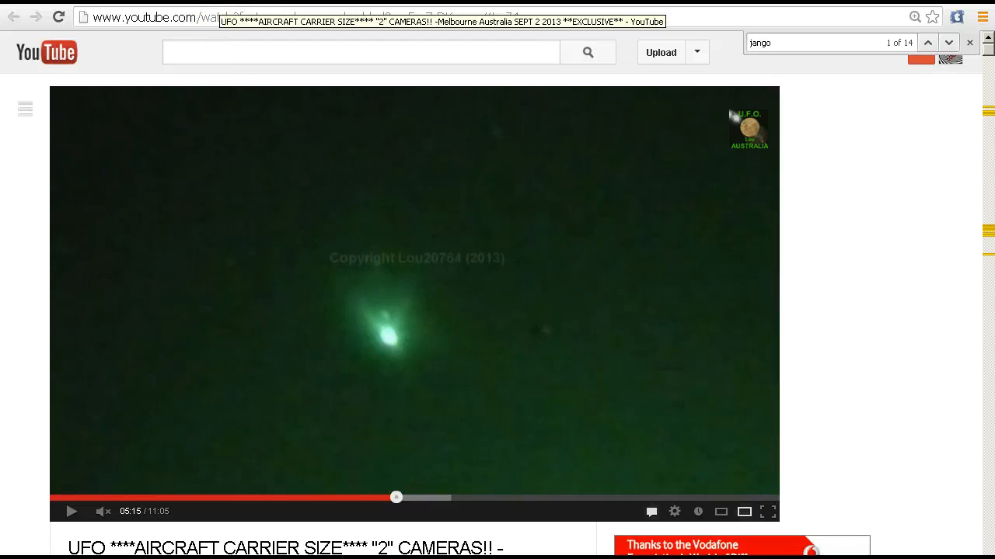
pyautogui.rightClick(257, 14)
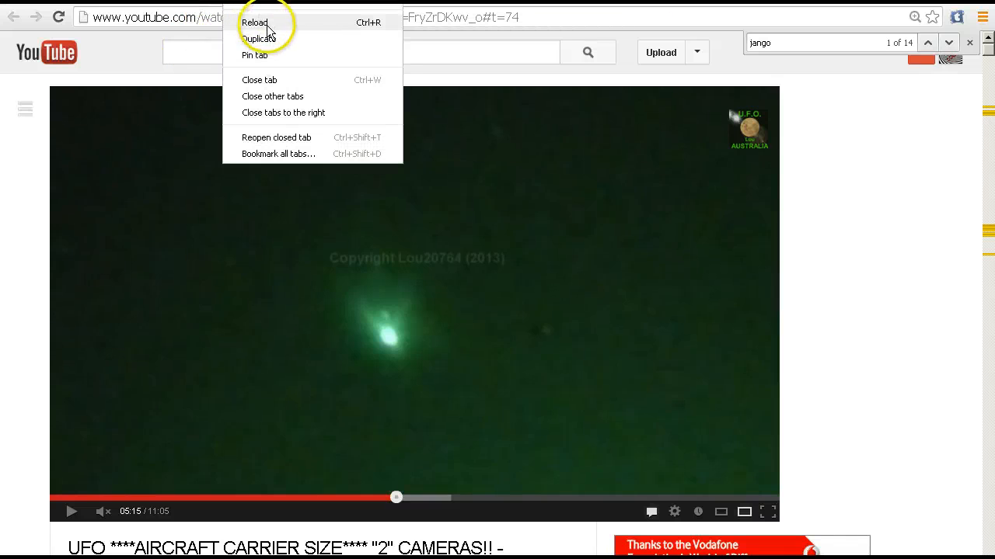
# Reload the UFO video page and pause it on its opening message
pyautogui.click(255, 22)
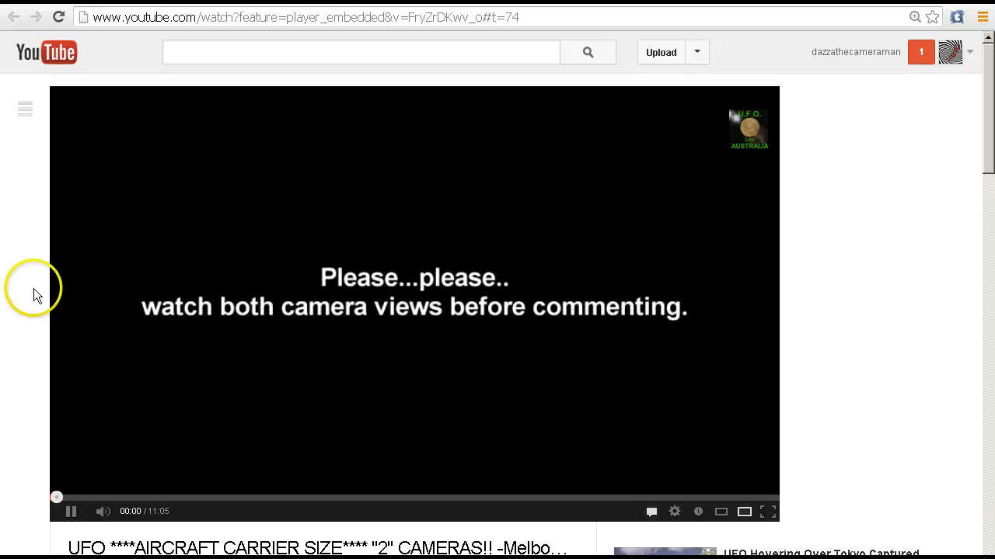
pyautogui.click(70, 511)
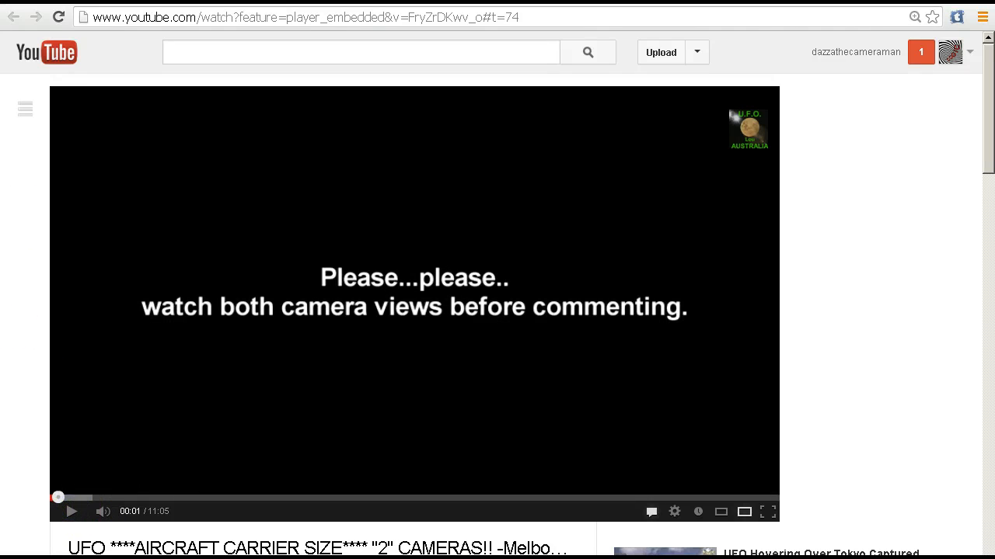
pyautogui.scroll(-3)
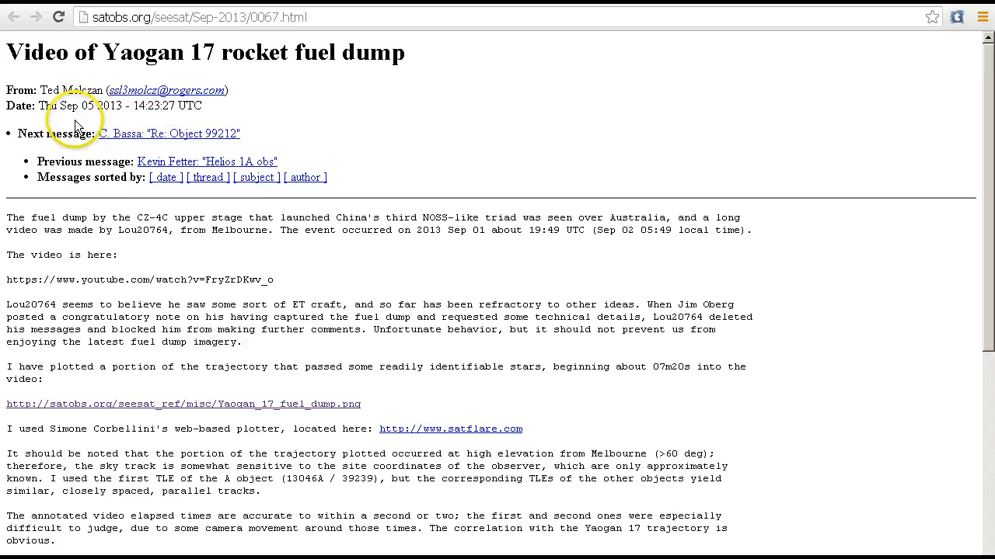
pyautogui.moveTo(81, 121)
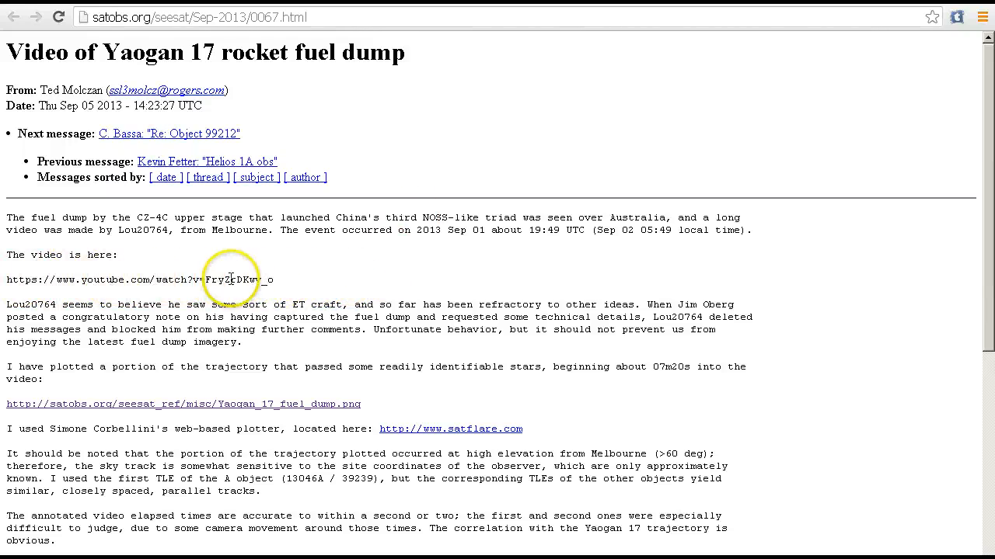
pyautogui.moveTo(348, 258)
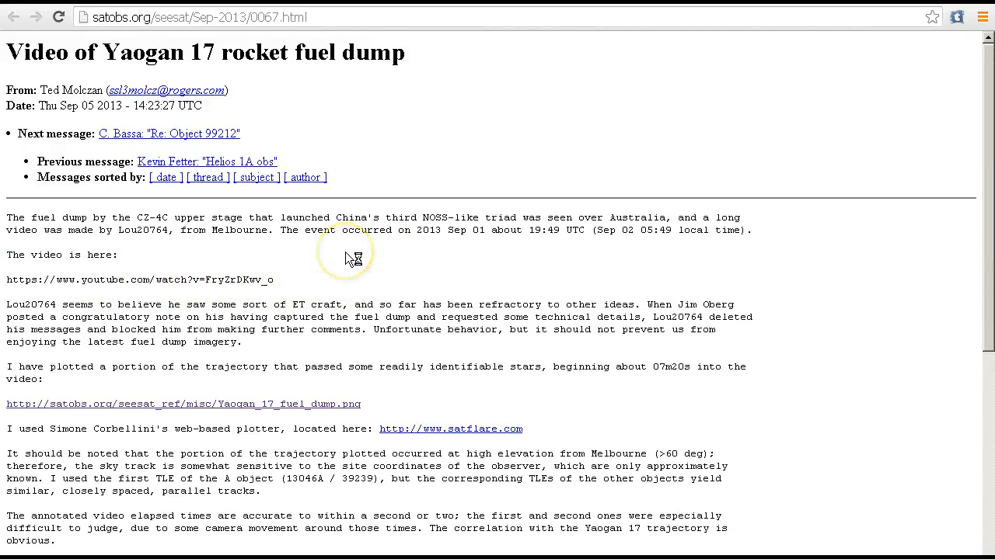
pyautogui.moveTo(354, 258)
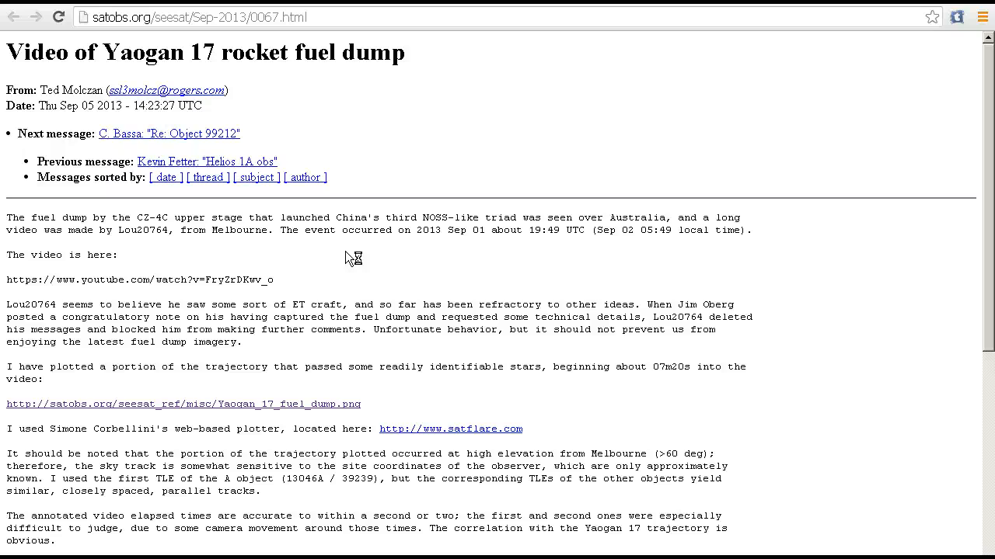
pyautogui.moveTo(351, 258)
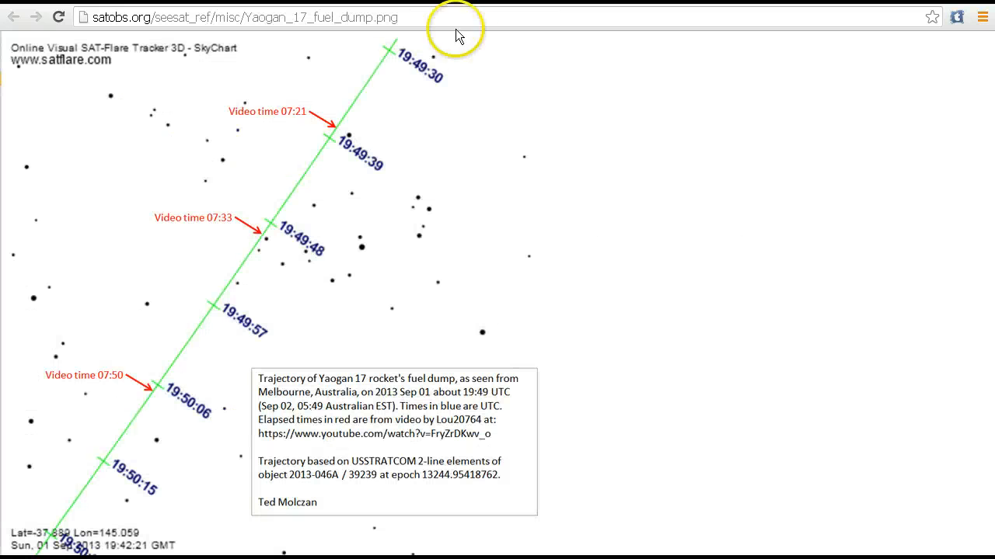
pyautogui.moveTo(609, 212)
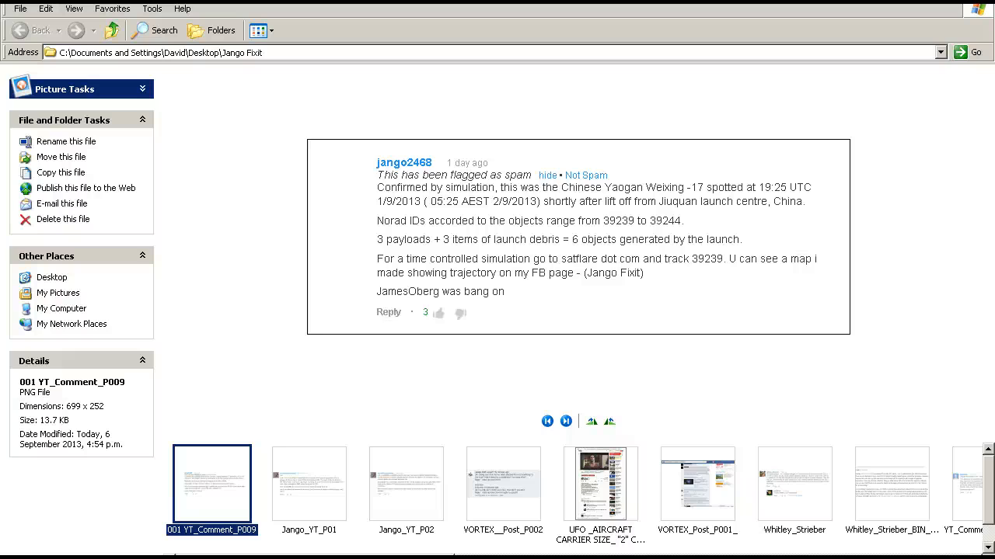
pyautogui.moveTo(116, 532)
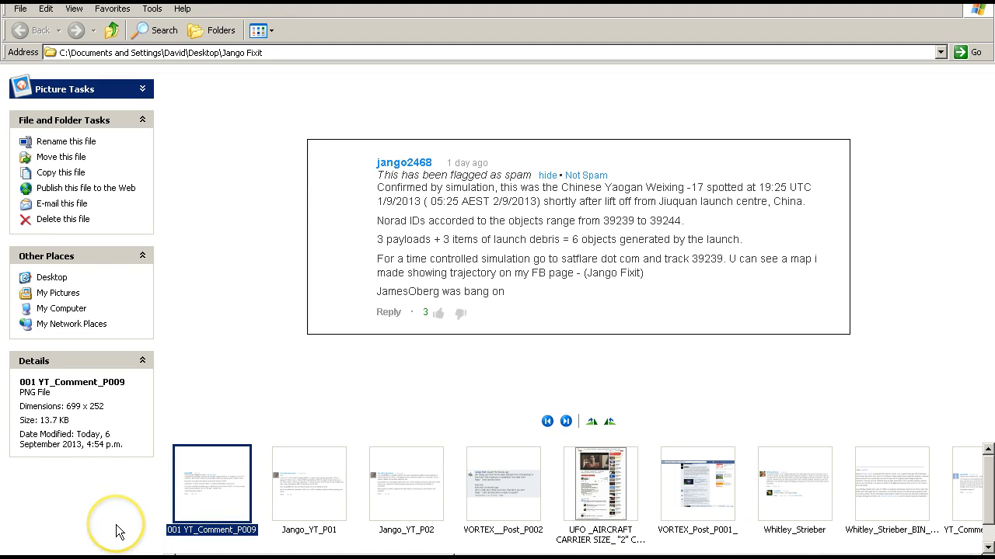
pyautogui.moveTo(345, 541)
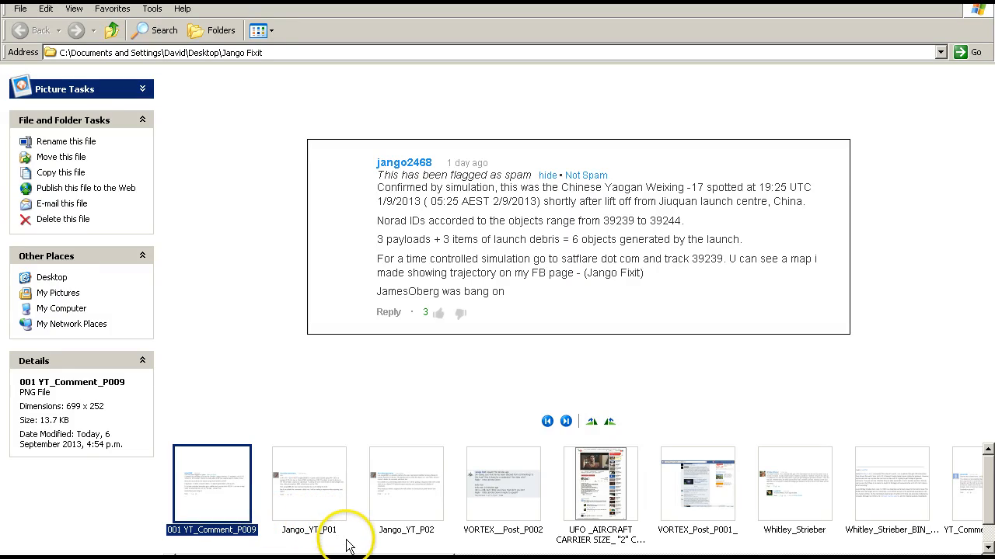
pyautogui.moveTo(335, 523)
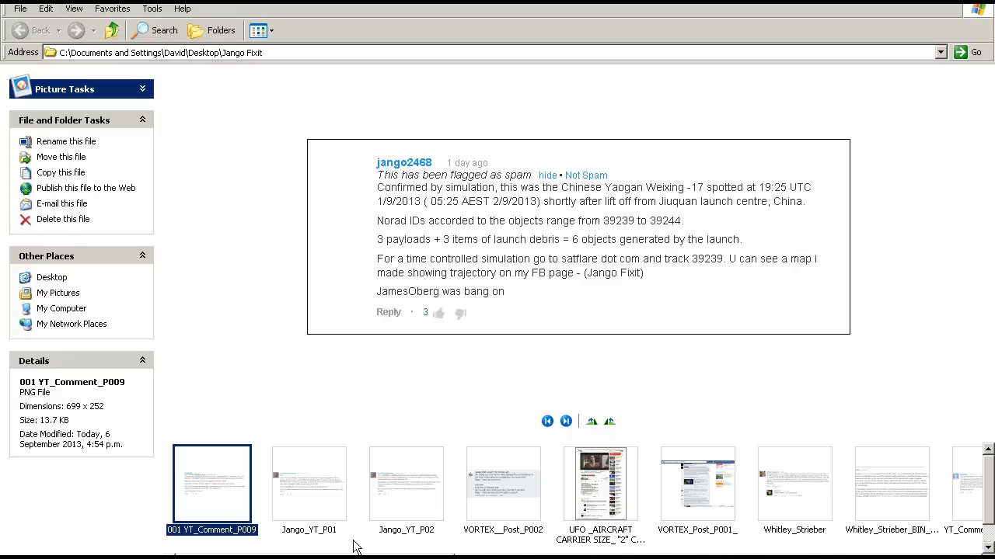
# Preview the Jango_YT_P01 screenshot about a Minotaur 4 rocket booster sighting
pyautogui.click(308, 483)
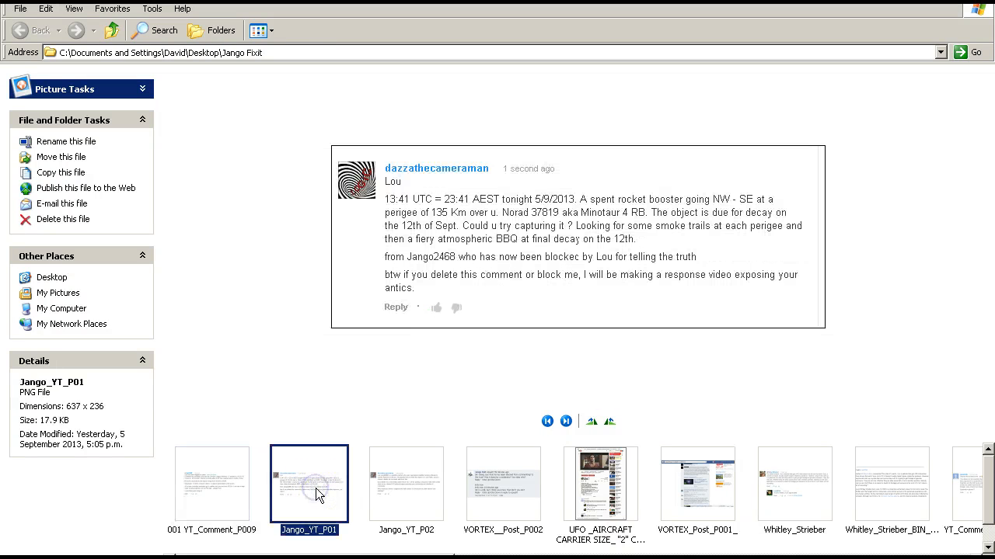
pyautogui.moveTo(317, 485)
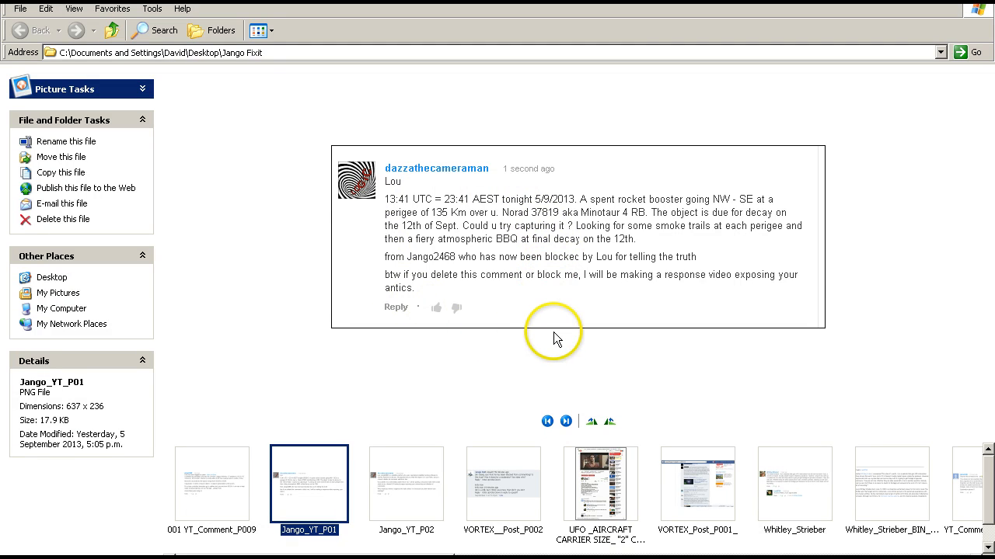
pyautogui.moveTo(541, 385)
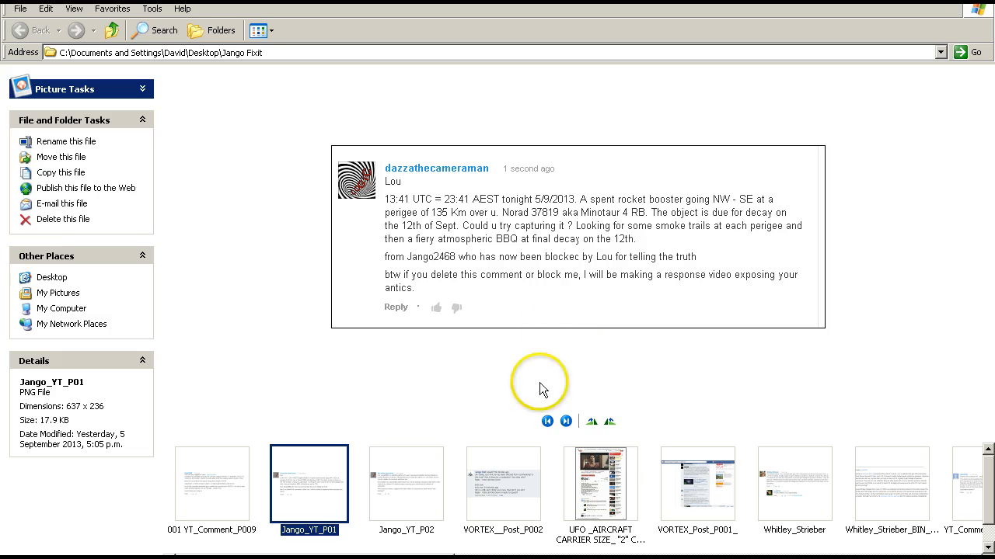
# Preview the Jango_YT_P02 and VORTEX_Post_P002 screenshots, then return to the YouTube video paused at 5:15
pyautogui.click(406, 484)
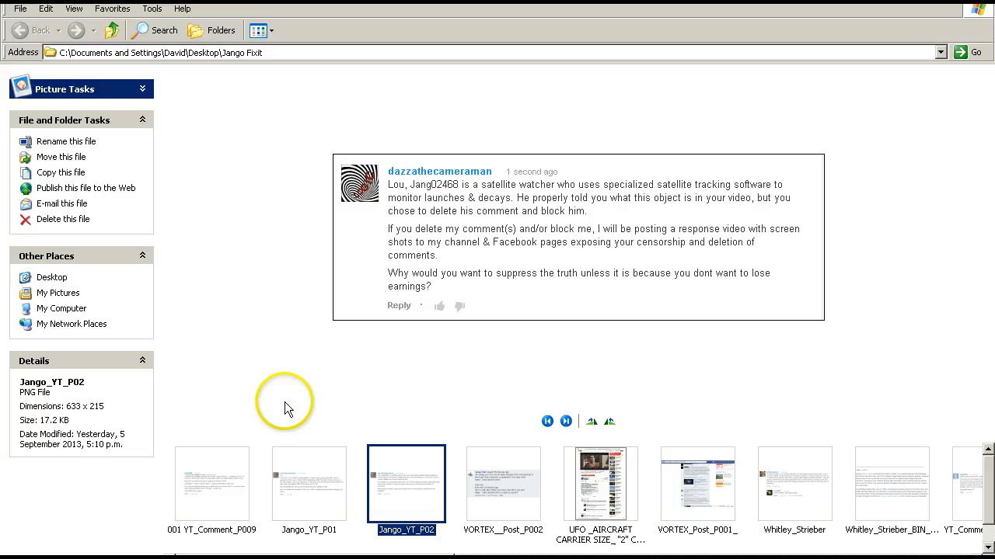
pyautogui.click(503, 485)
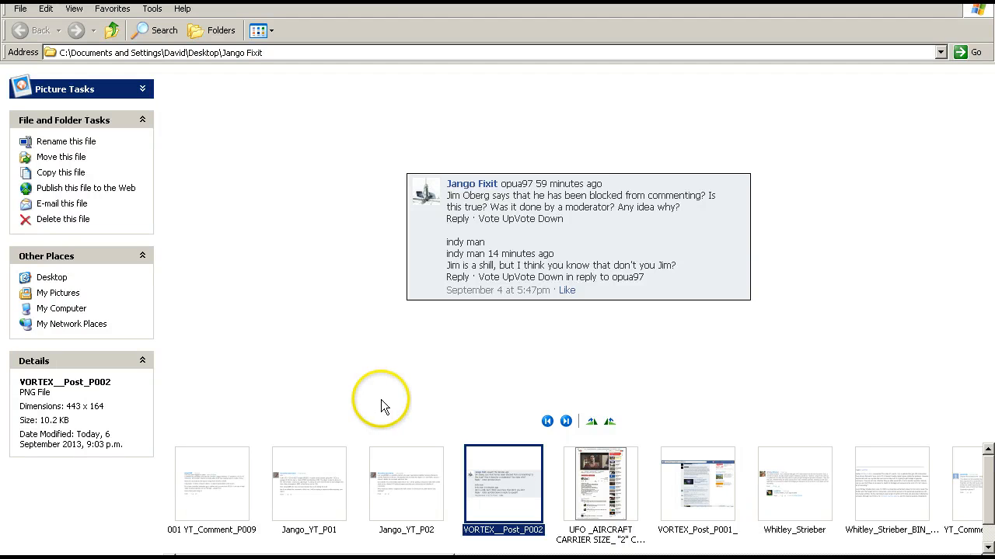
pyautogui.moveTo(380, 410)
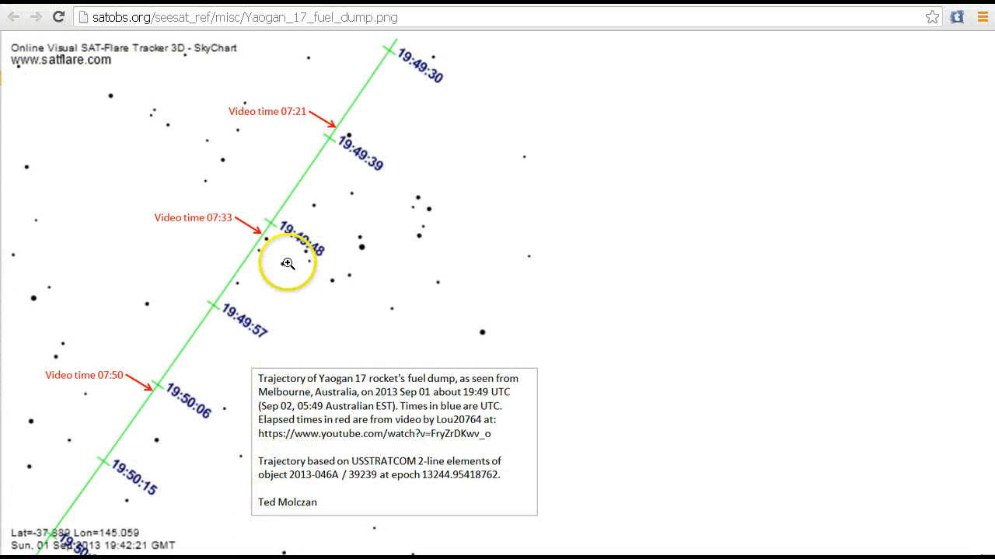
pyautogui.click(385, 434)
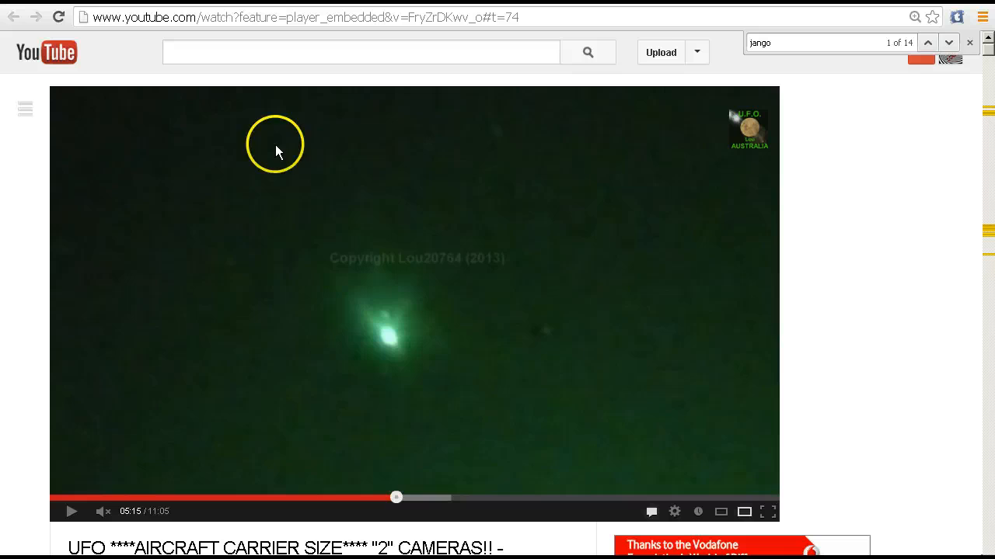
pyautogui.scroll(-3)
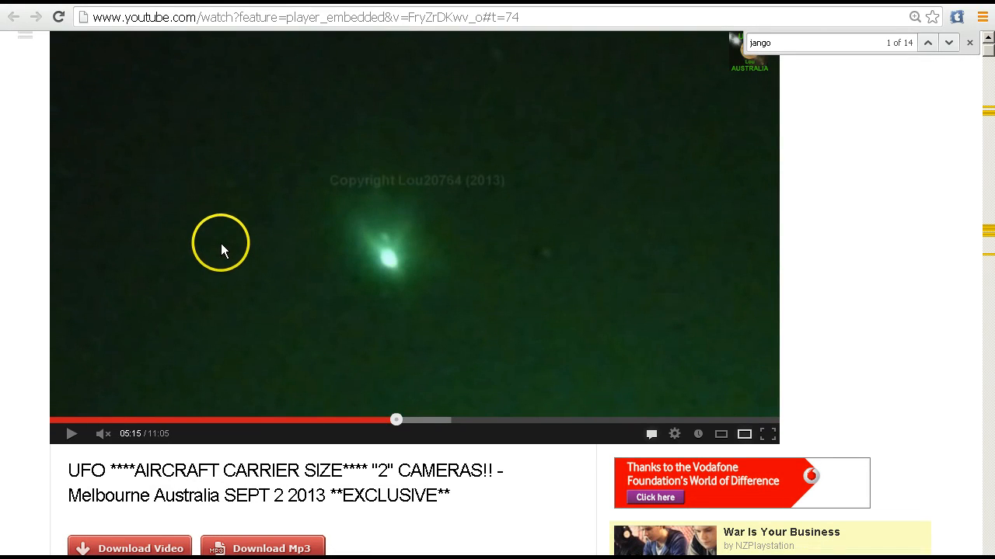